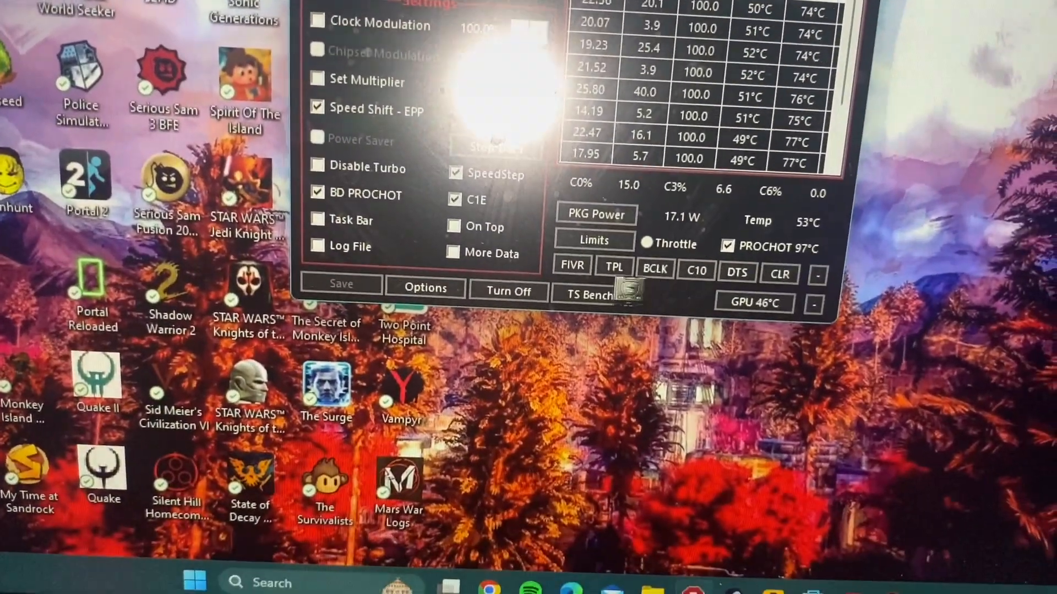
# Pause Doom Eternal with Escape to reach the settings menu
pyautogui.click(426, 288)
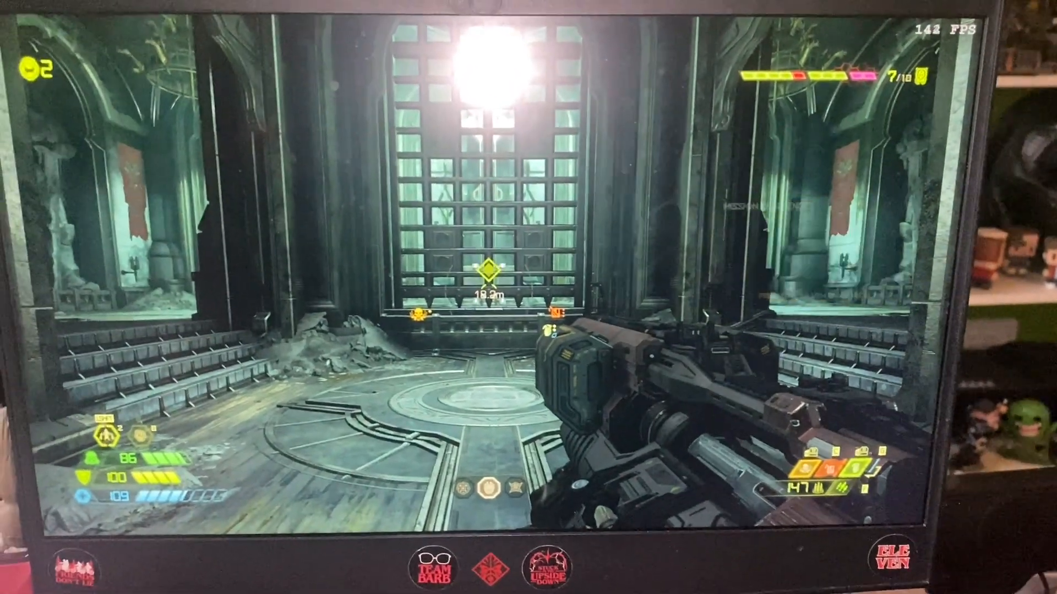
pyautogui.press('Escape')
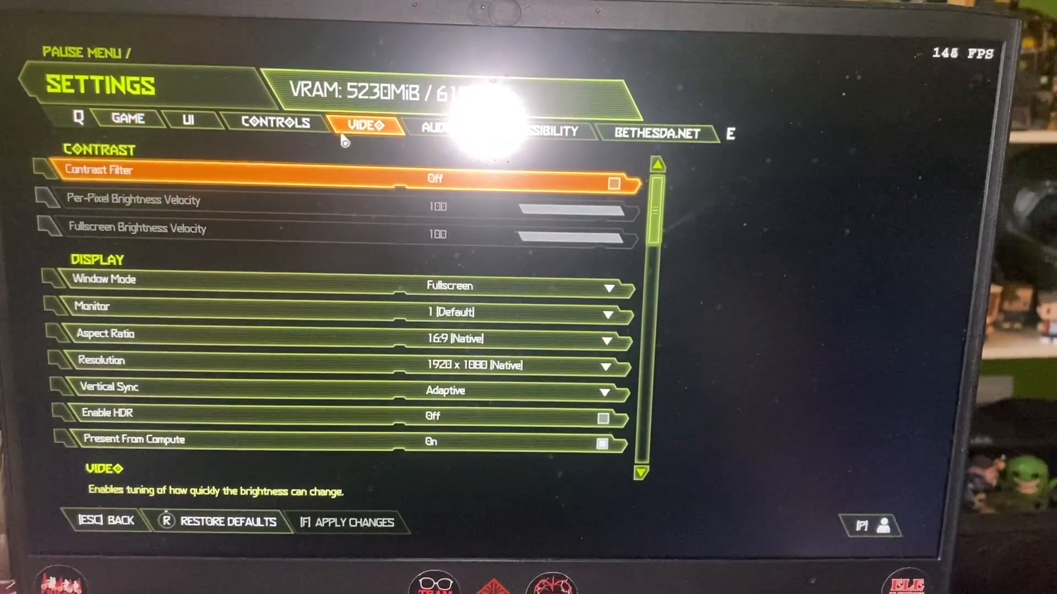
pyautogui.scroll(-3)
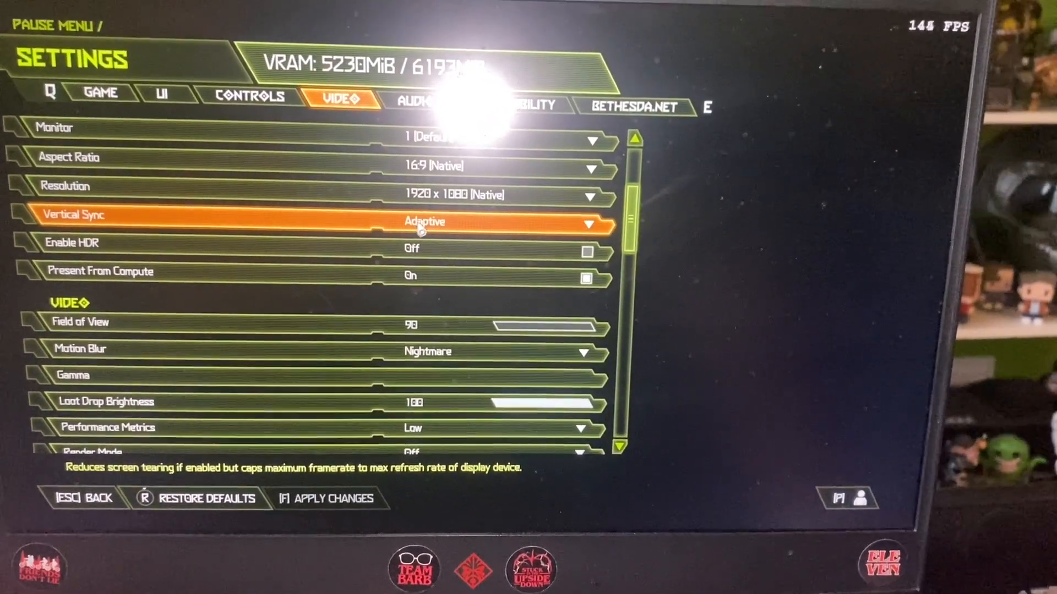
pyautogui.press('Down')
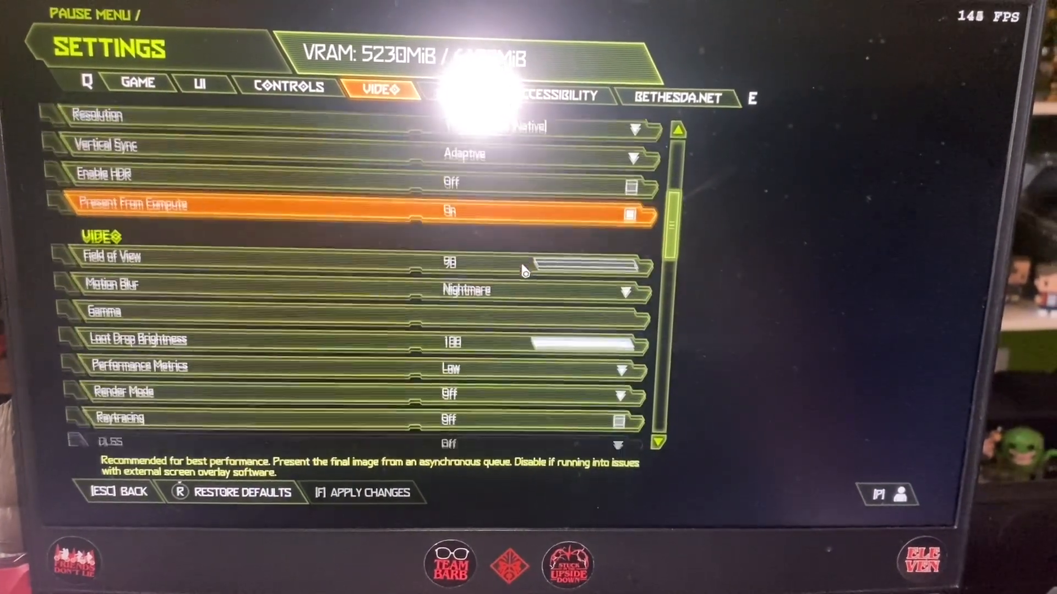
pyautogui.scroll(-3)
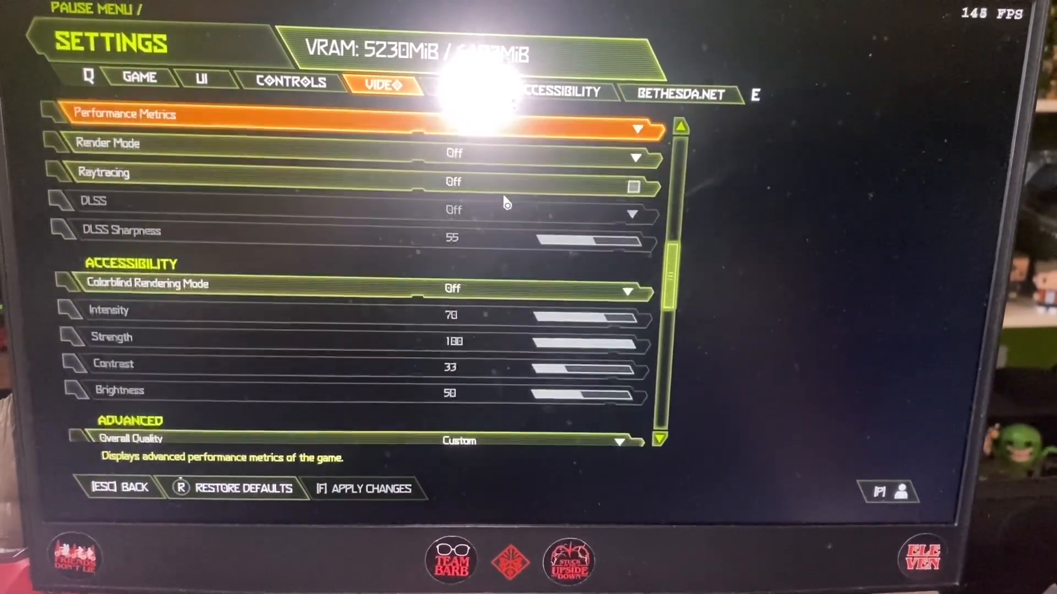
pyautogui.scroll(-3)
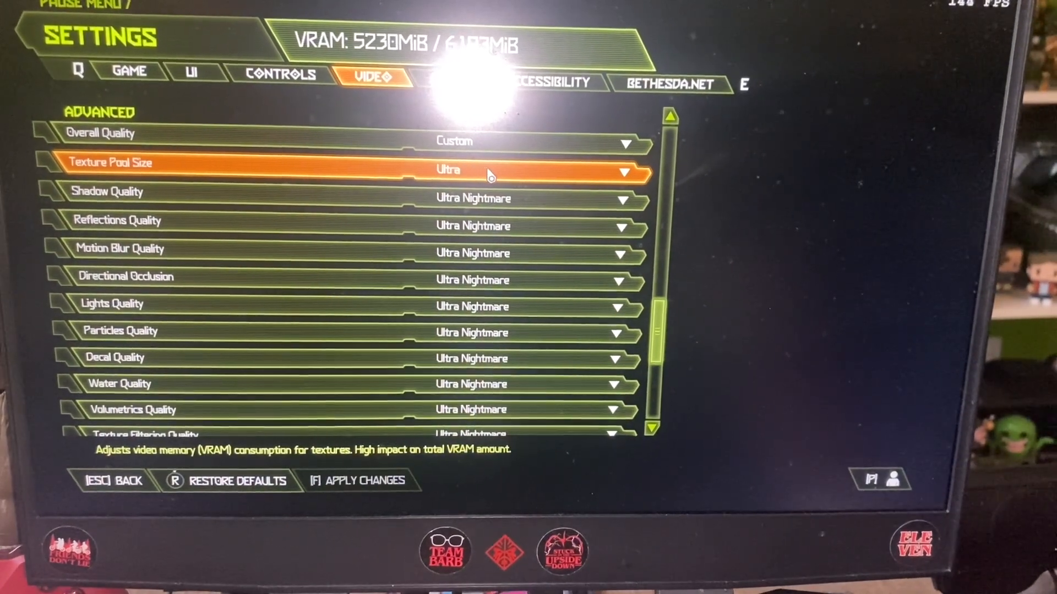
pyautogui.press('up')
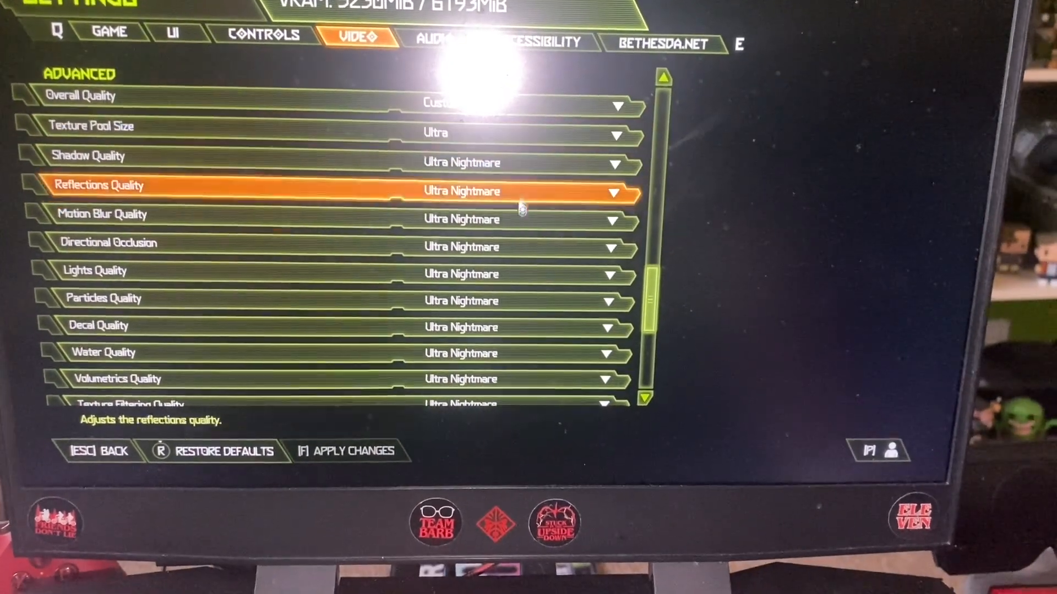
pyautogui.scroll(-3)
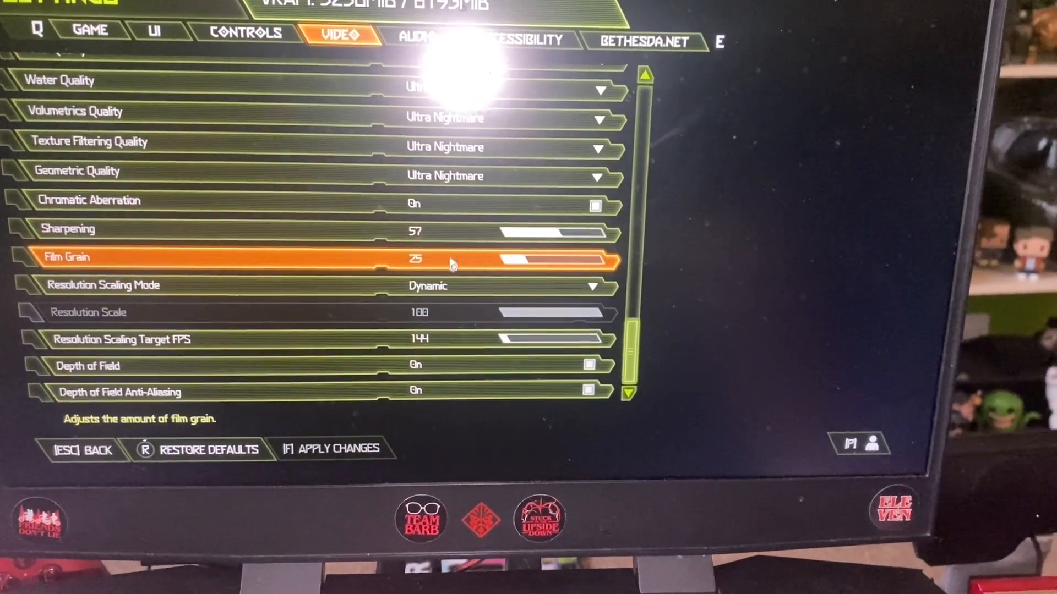
pyautogui.scroll(-3)
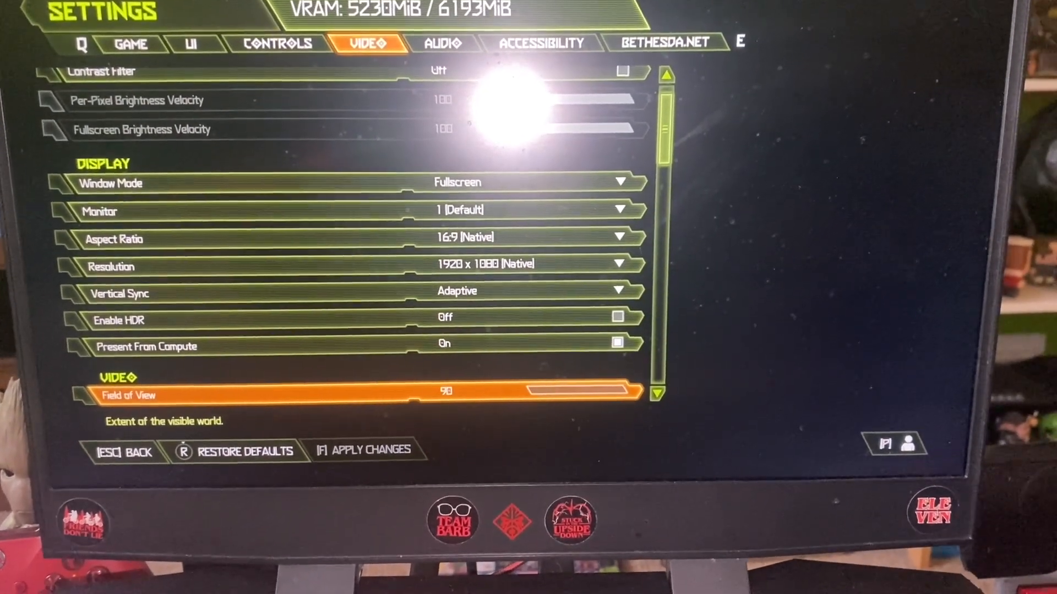
pyautogui.press('Escape')
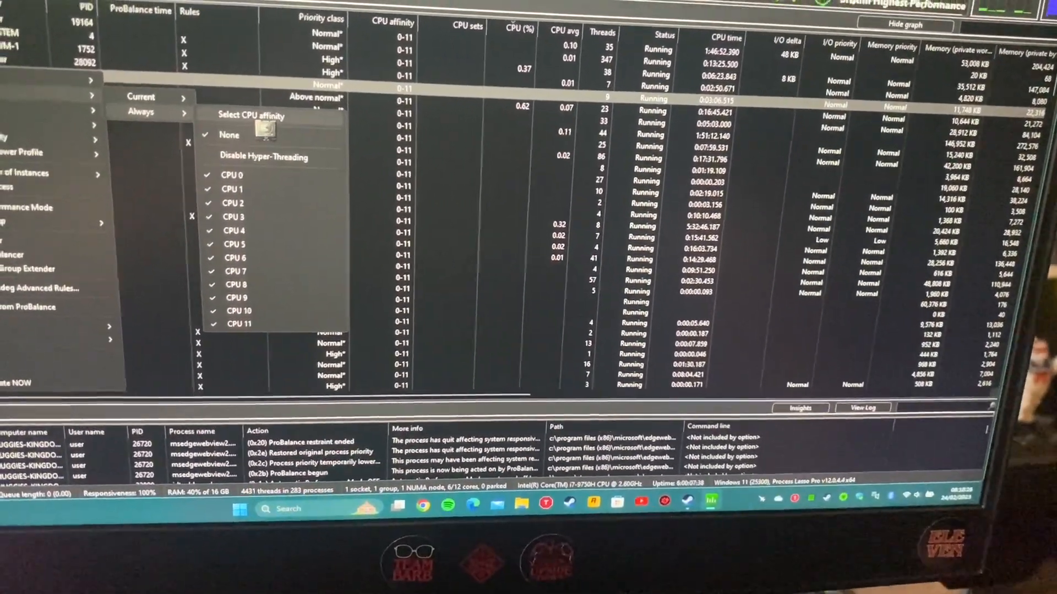
# Bring up the Select CPU Affinity dialog for a process, CPUs 0-11 ticked
pyautogui.click(250, 115)
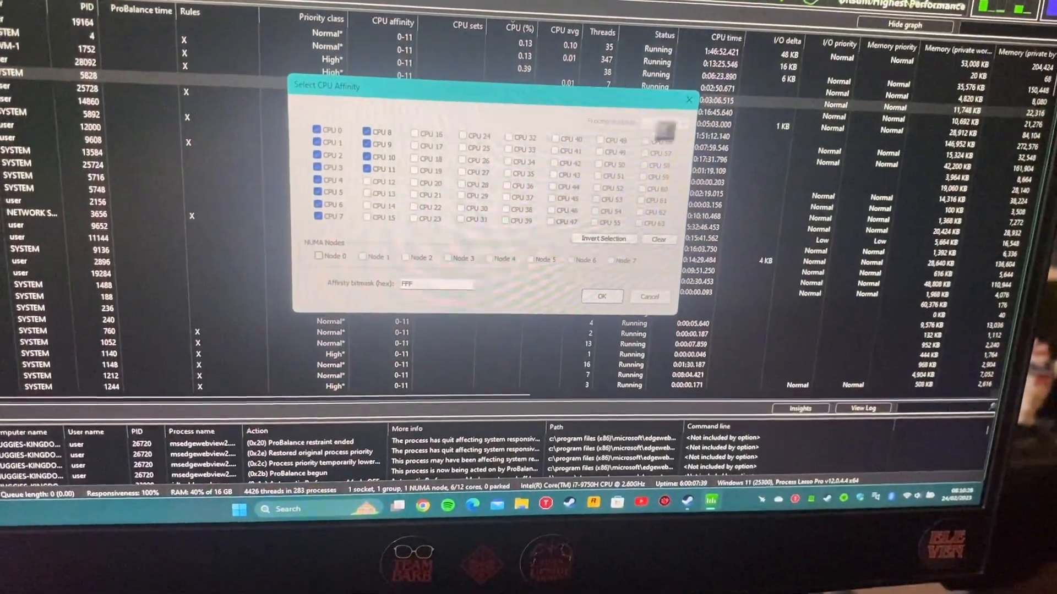